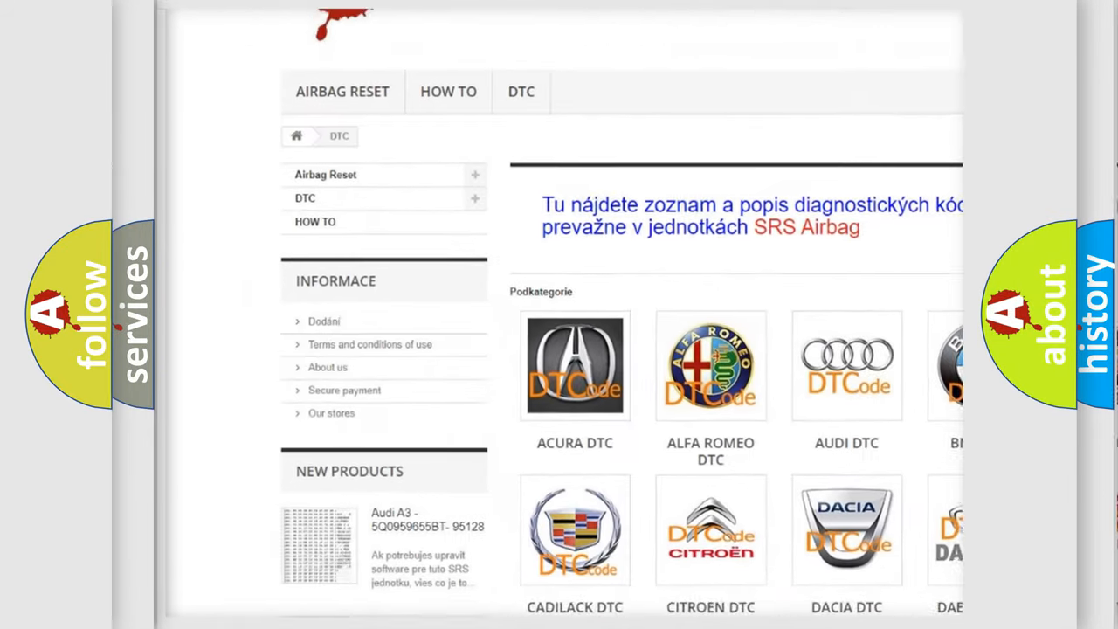
scroll("down", 3)
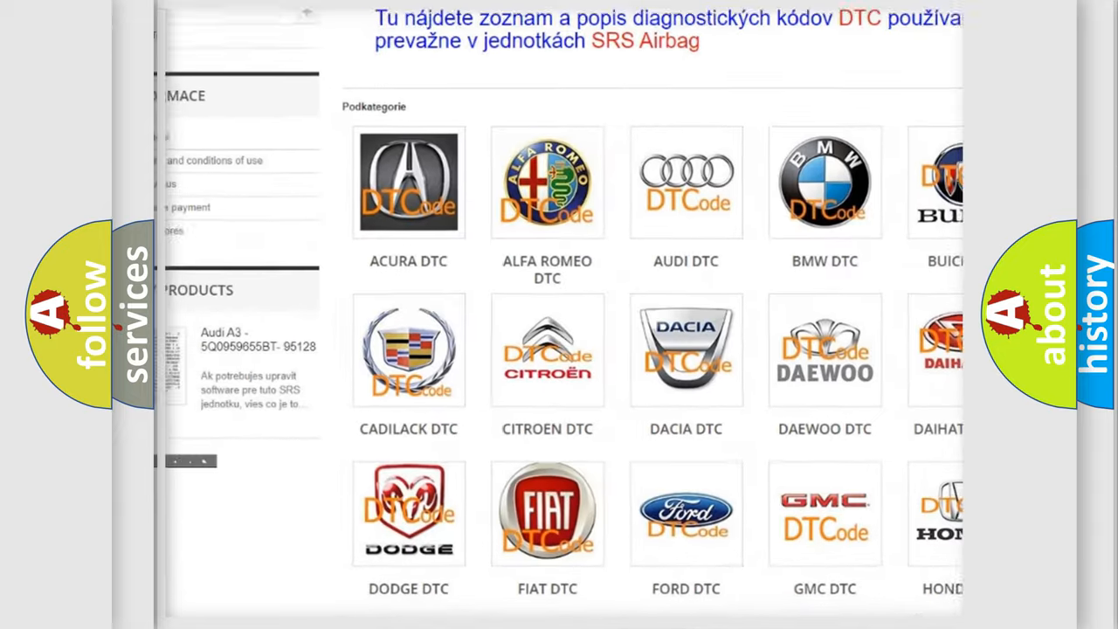
scroll("down", 3)
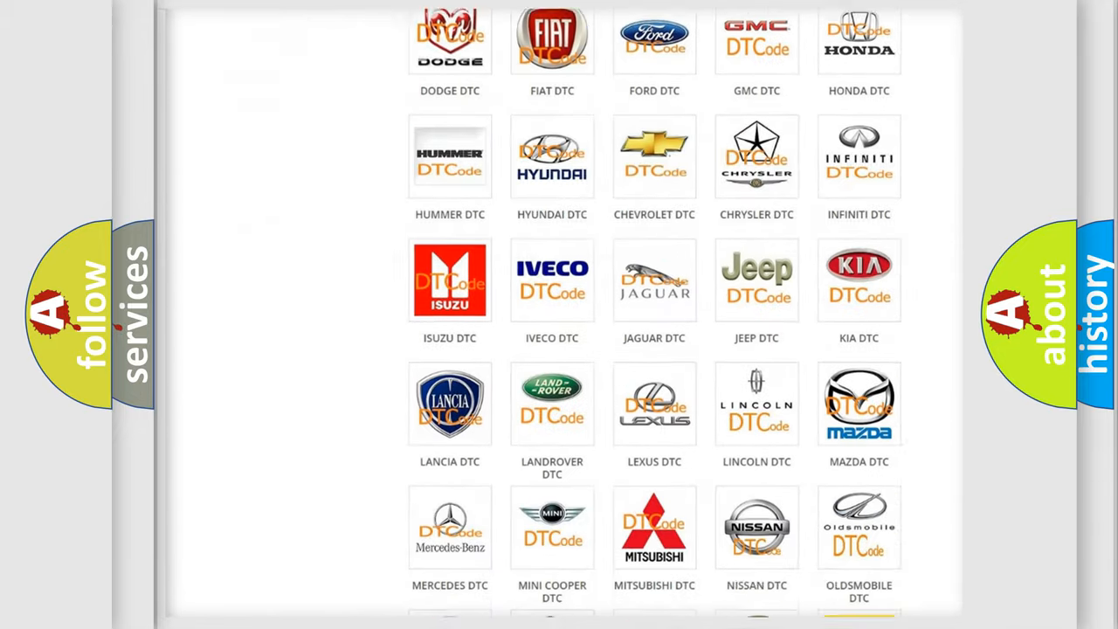
scroll("down", 3)
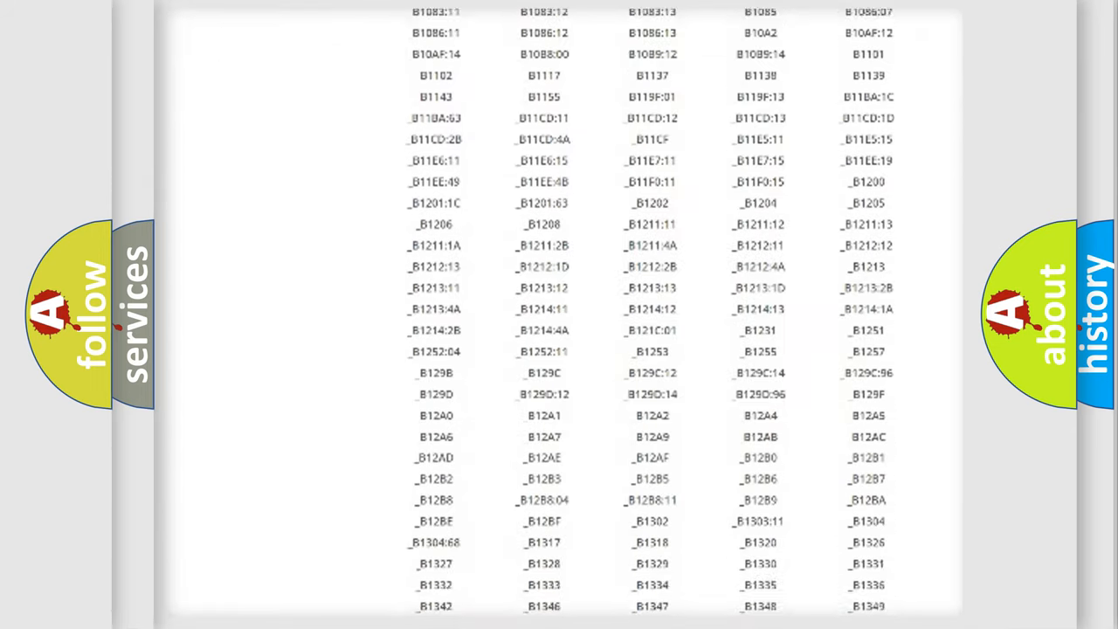
scroll("down", 3)
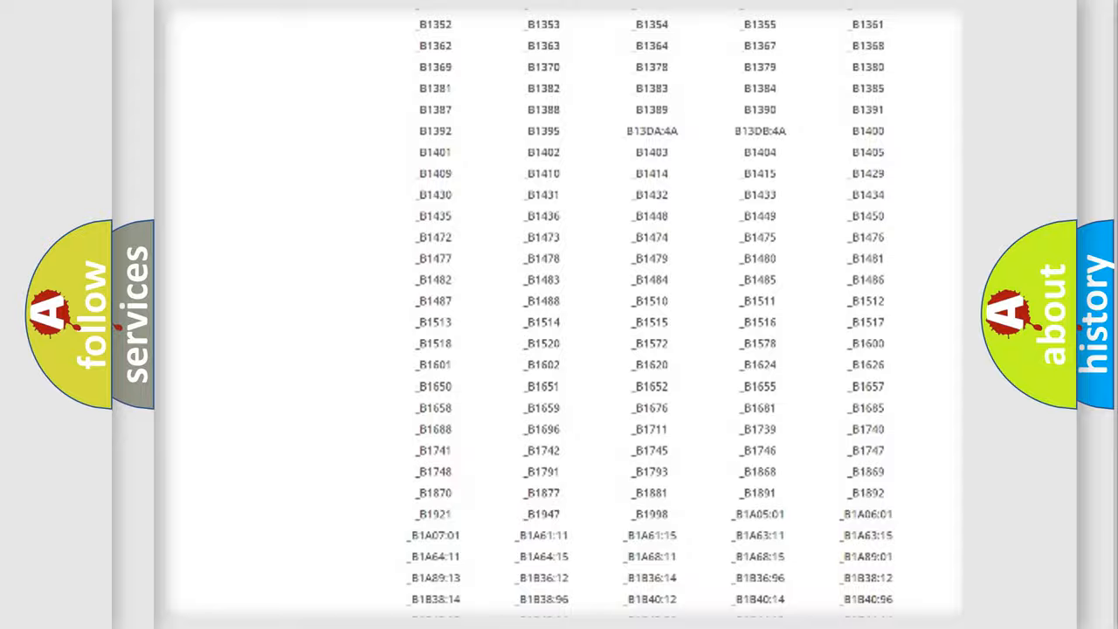